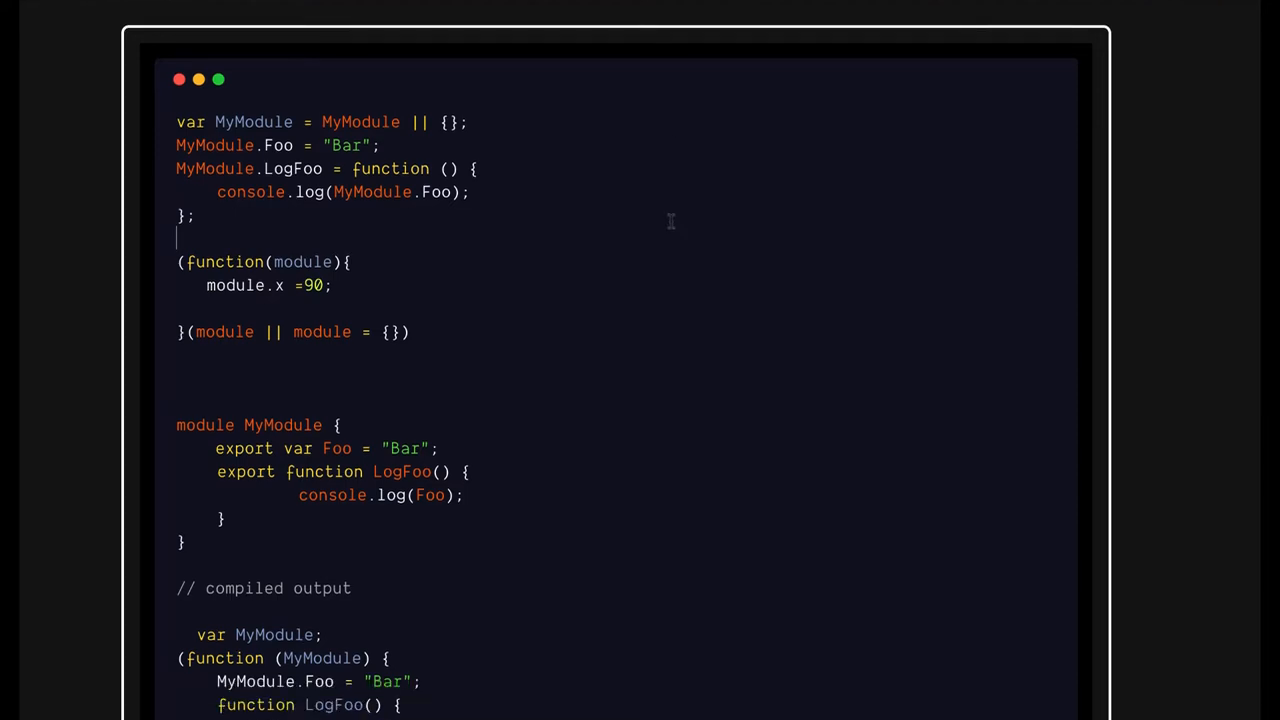
Step: Highlight MyModule, LogFoo and the empty object passed to the IIFE
click(470, 192)
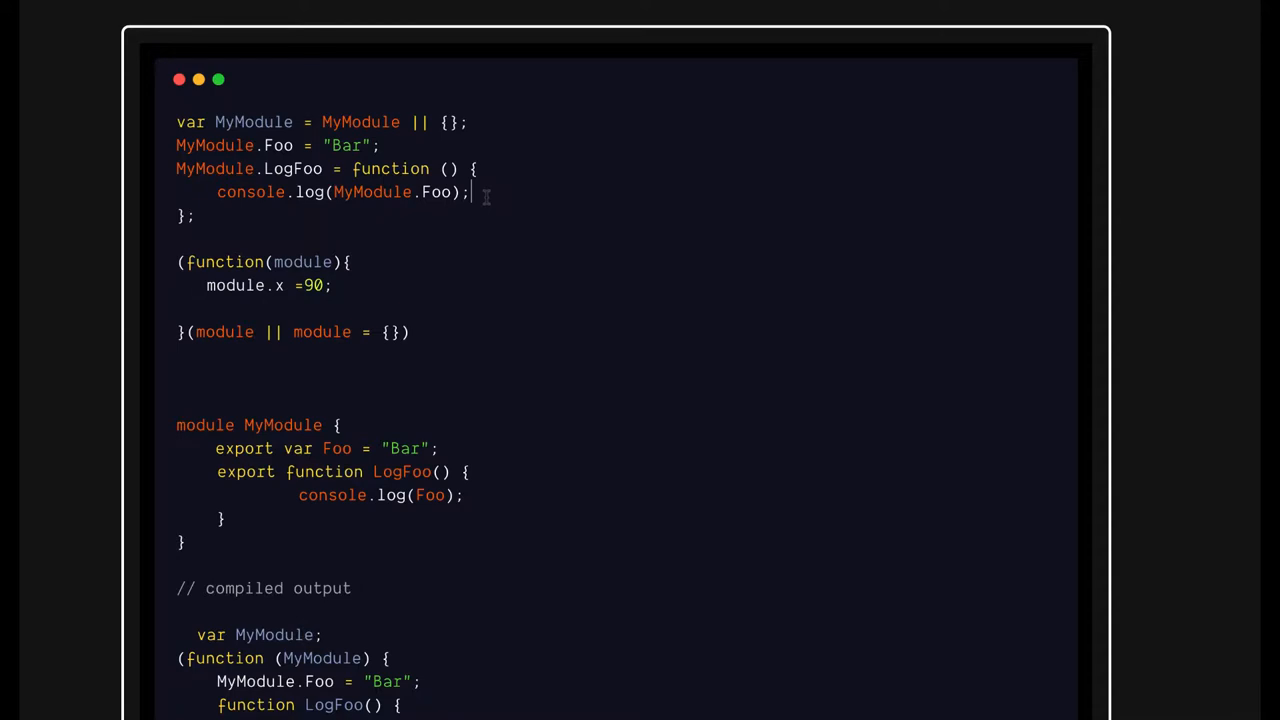
mouse_move(468, 303)
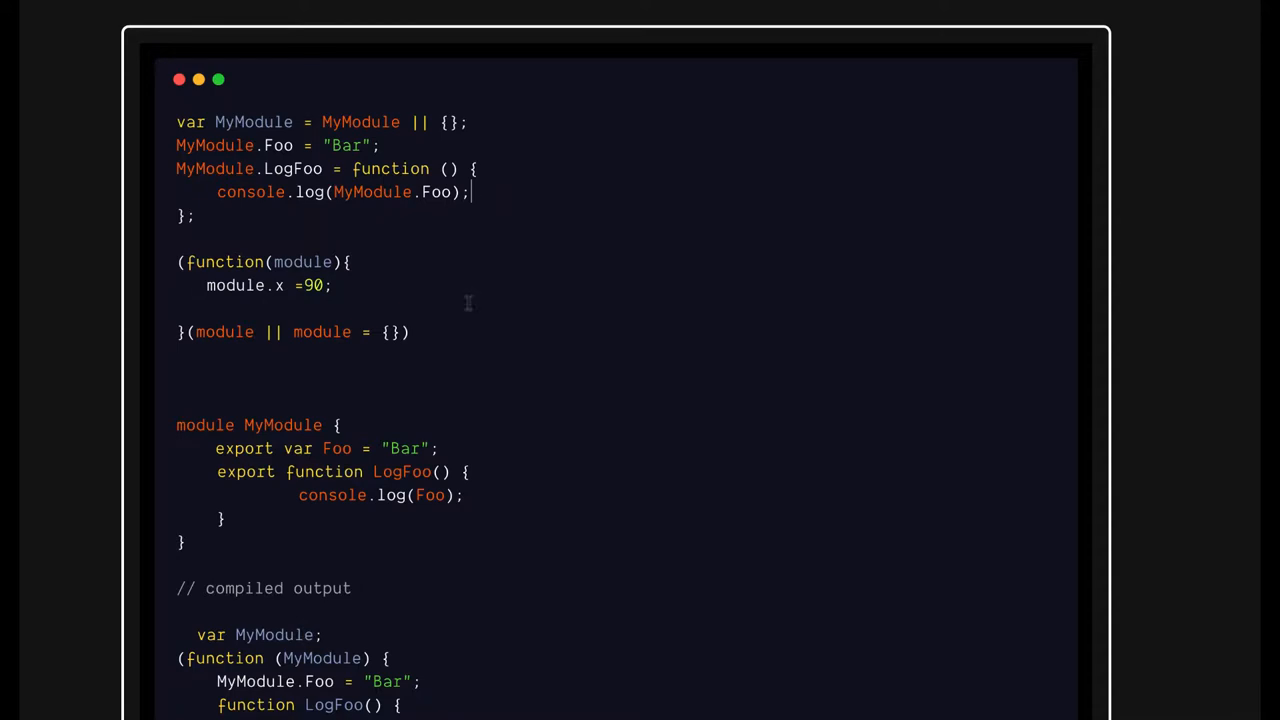
mouse_move(459, 340)
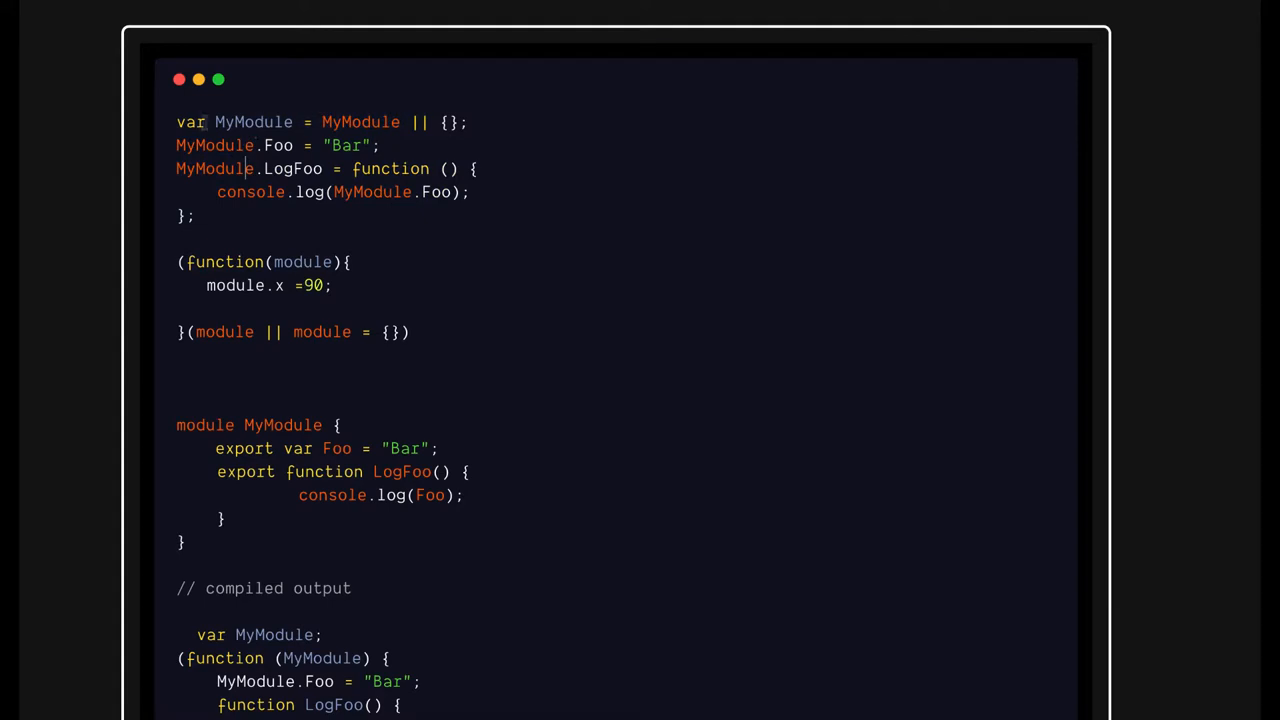
double_click(214, 145)
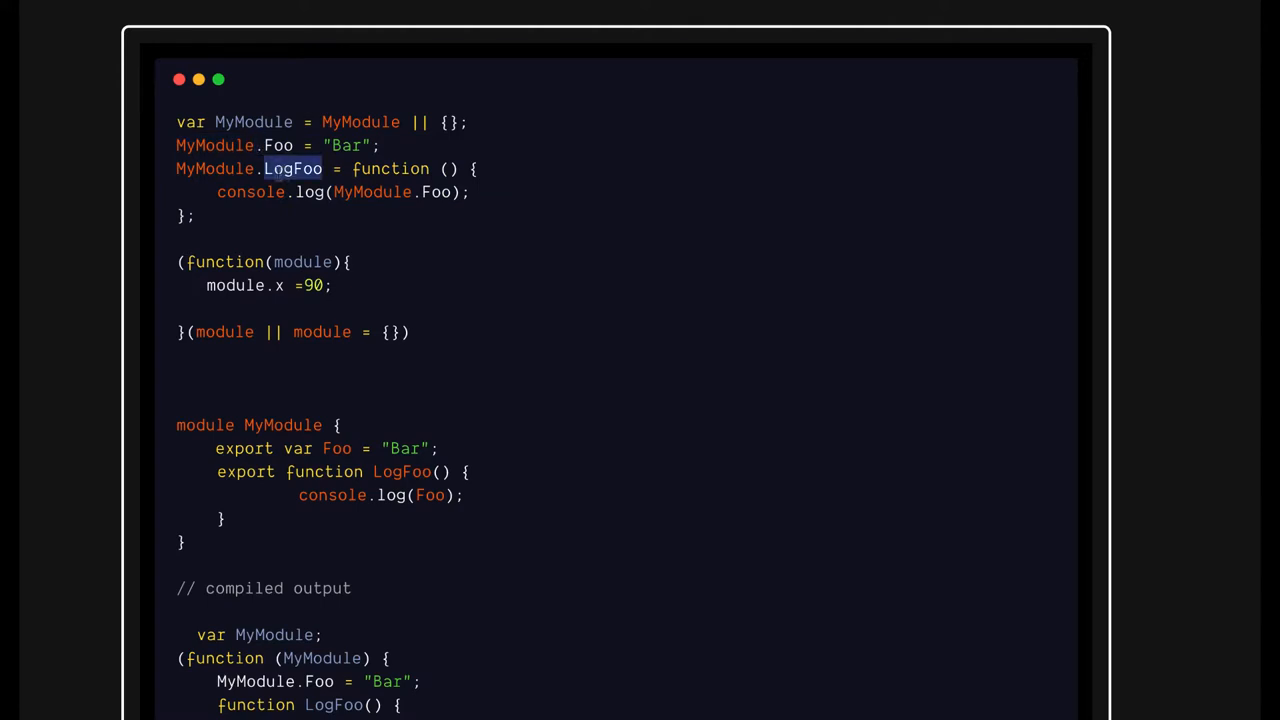
double_click(214, 168)
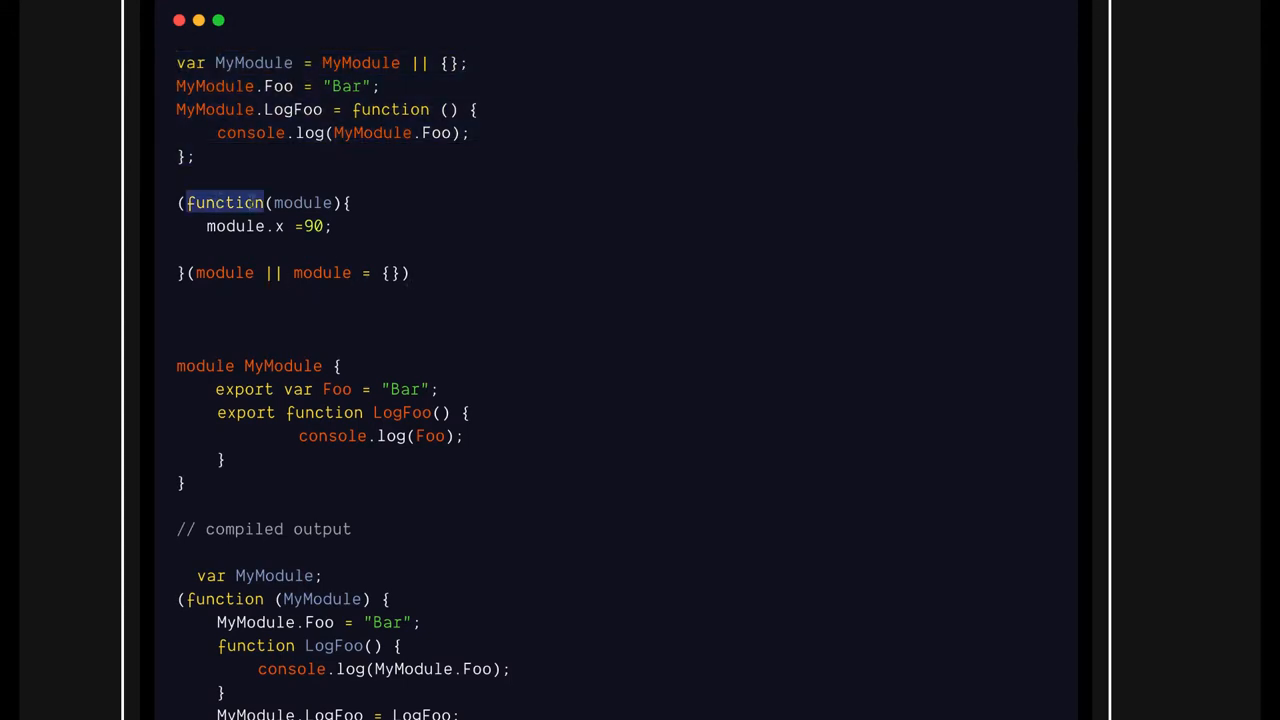
double_click(224, 272)
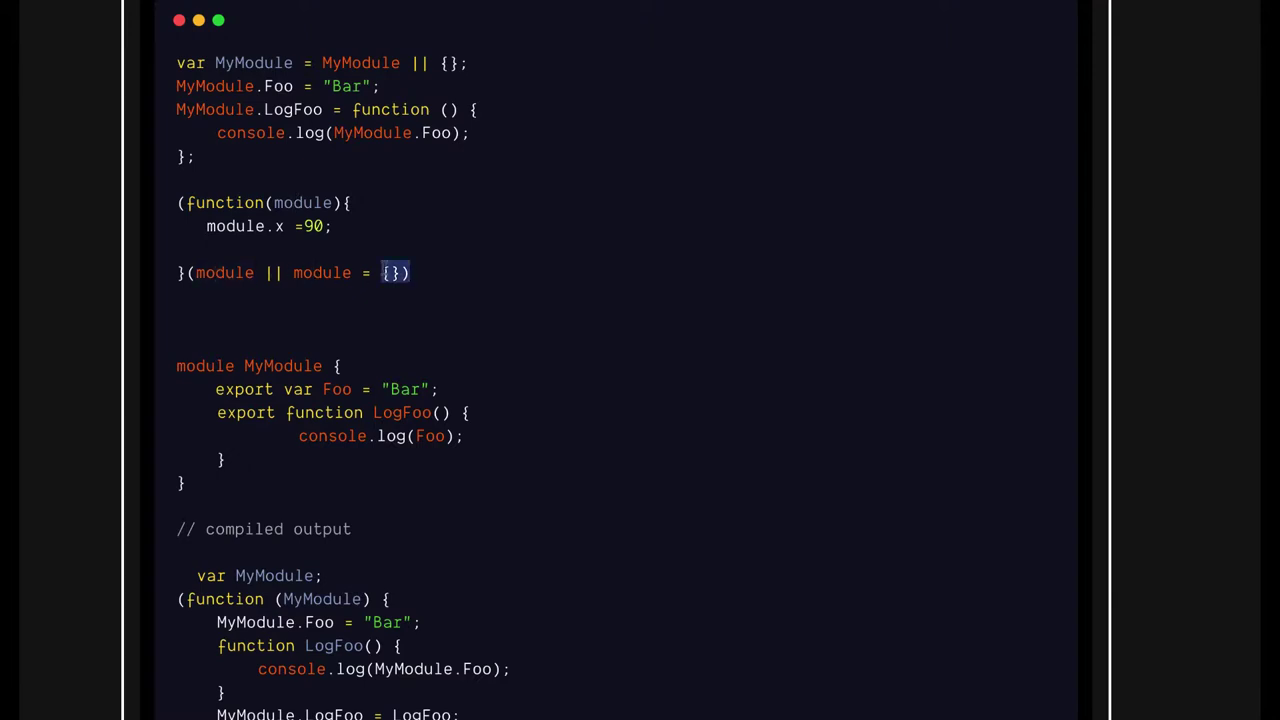
Step: End the IIFE with a semicolon and add an empty module.sayHi function beneath module.x = 90
text(;)
click(626, 249)
text(module.)
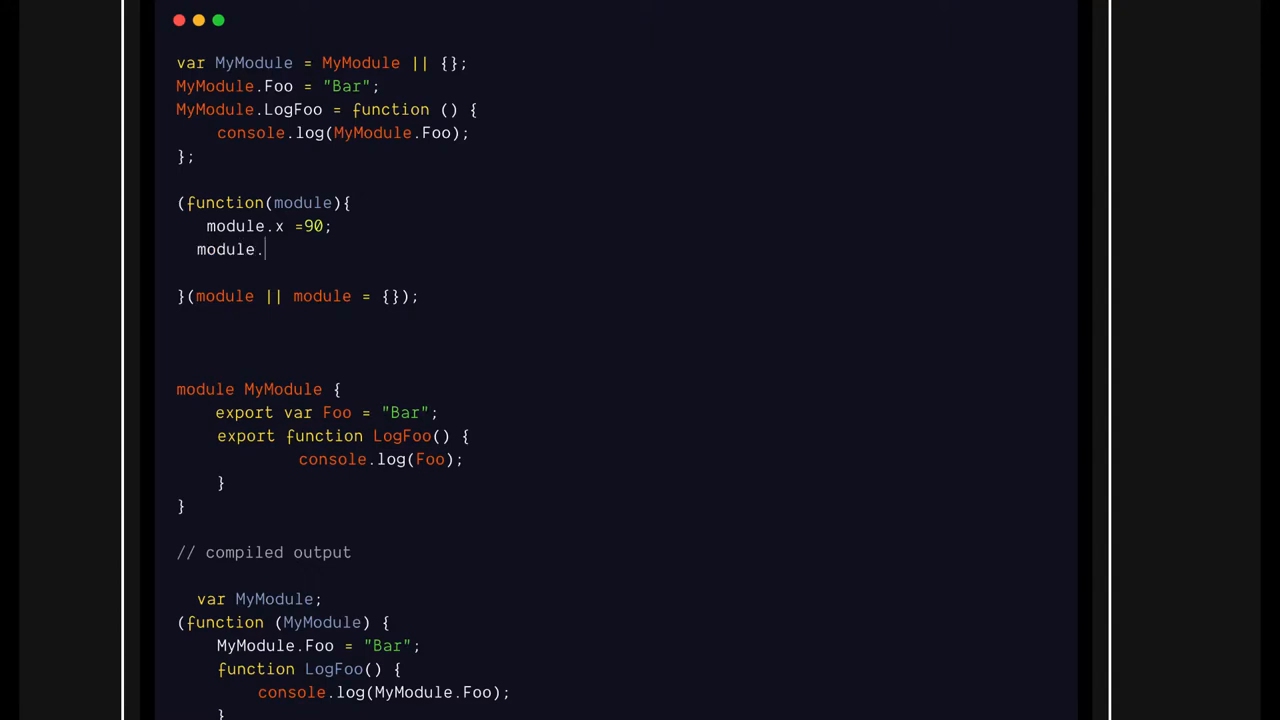
text(sayHi)
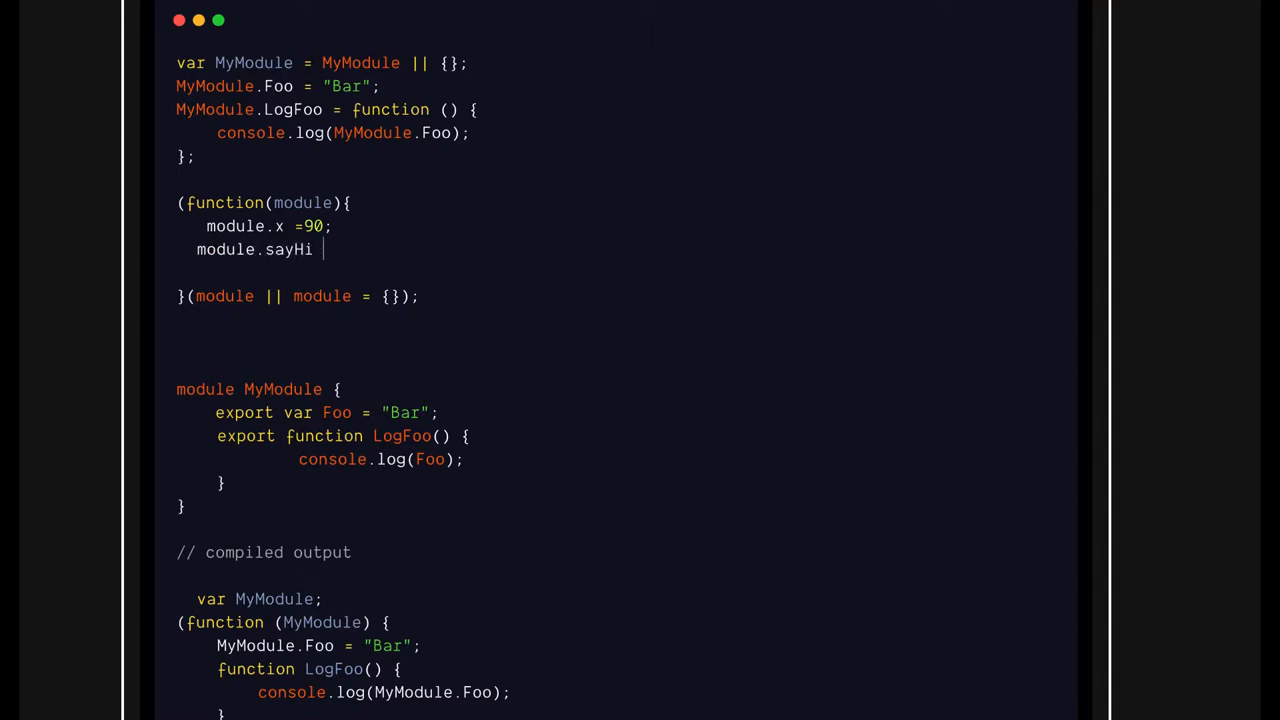
text(= funcxtion)
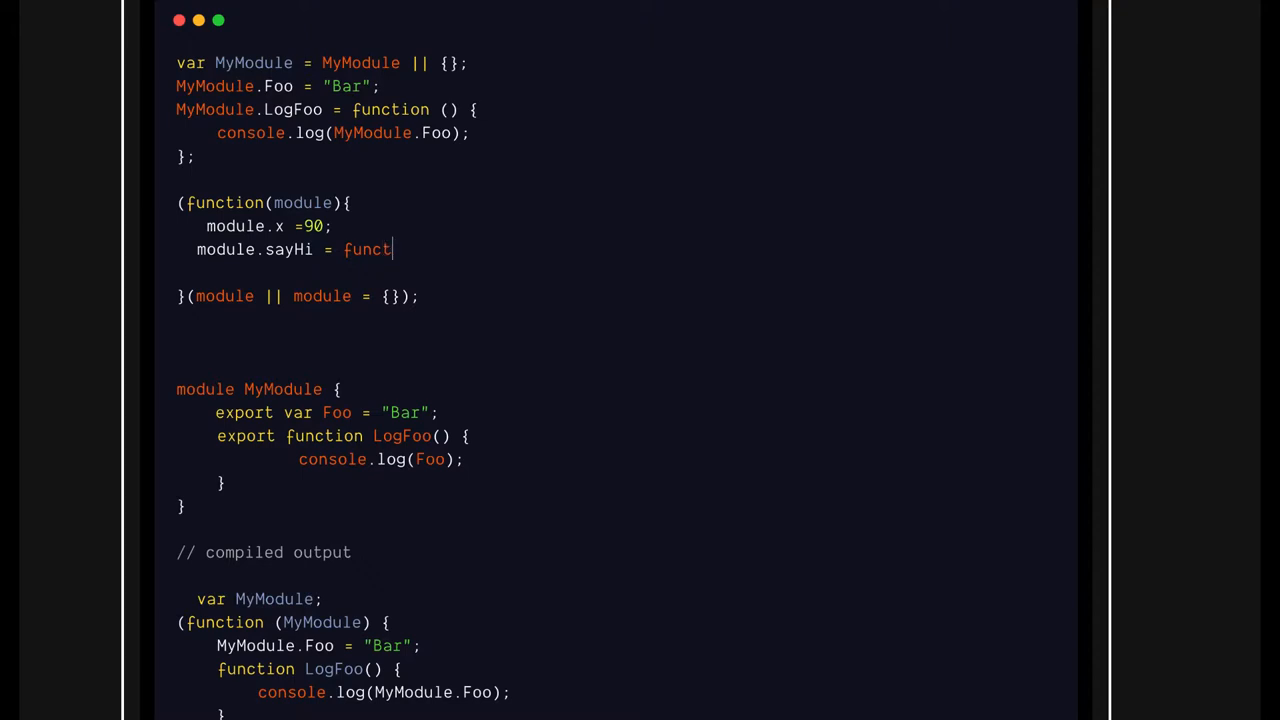
text(ion(0{})
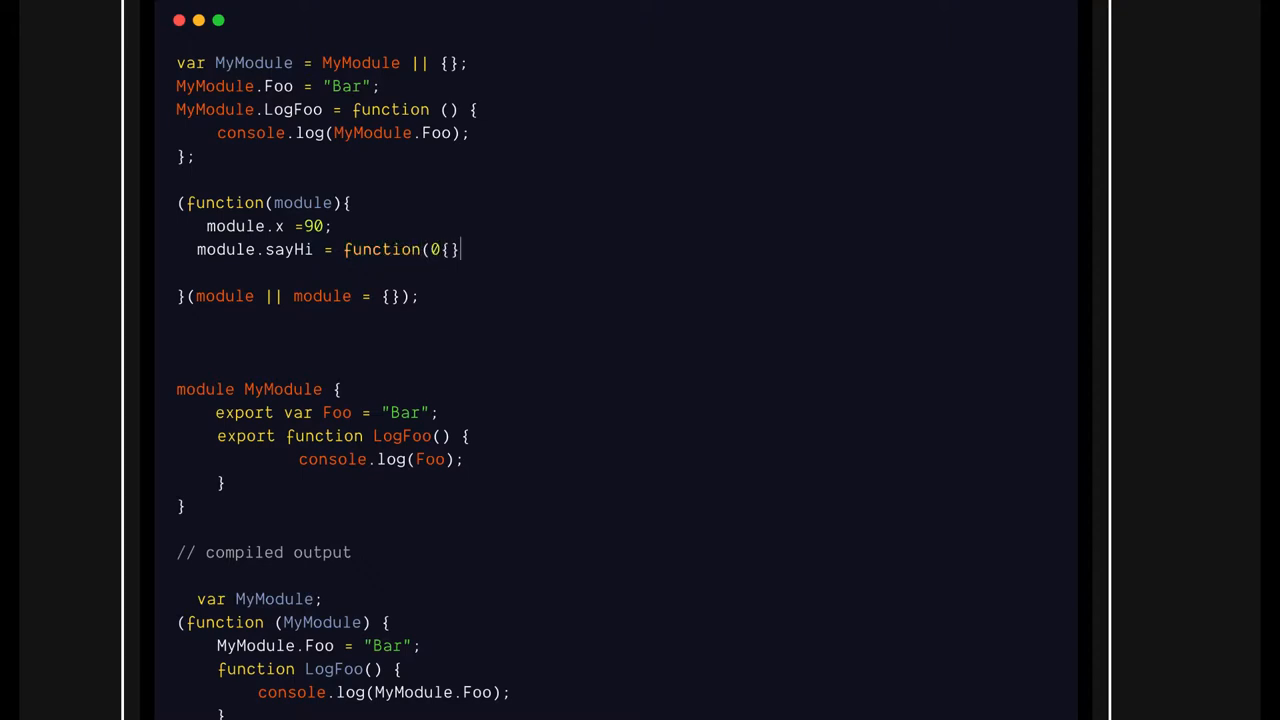
key(Backspace)
text())
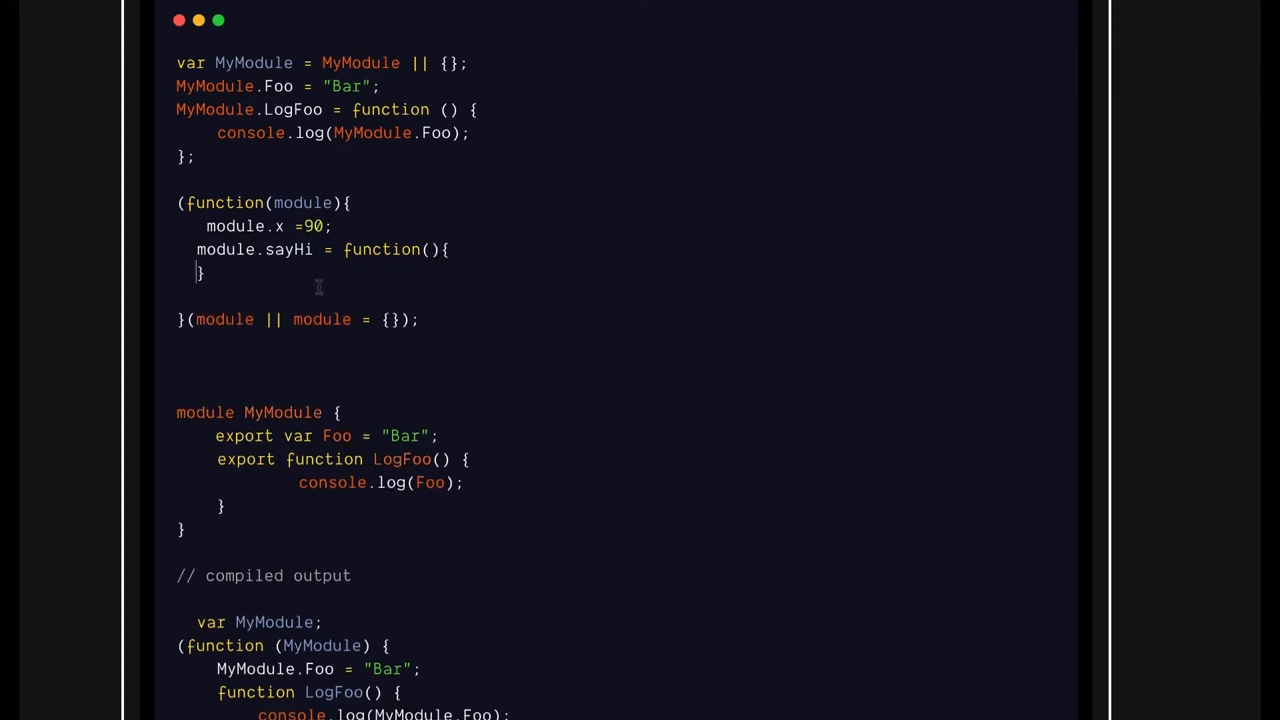
mouse_move(300, 315)
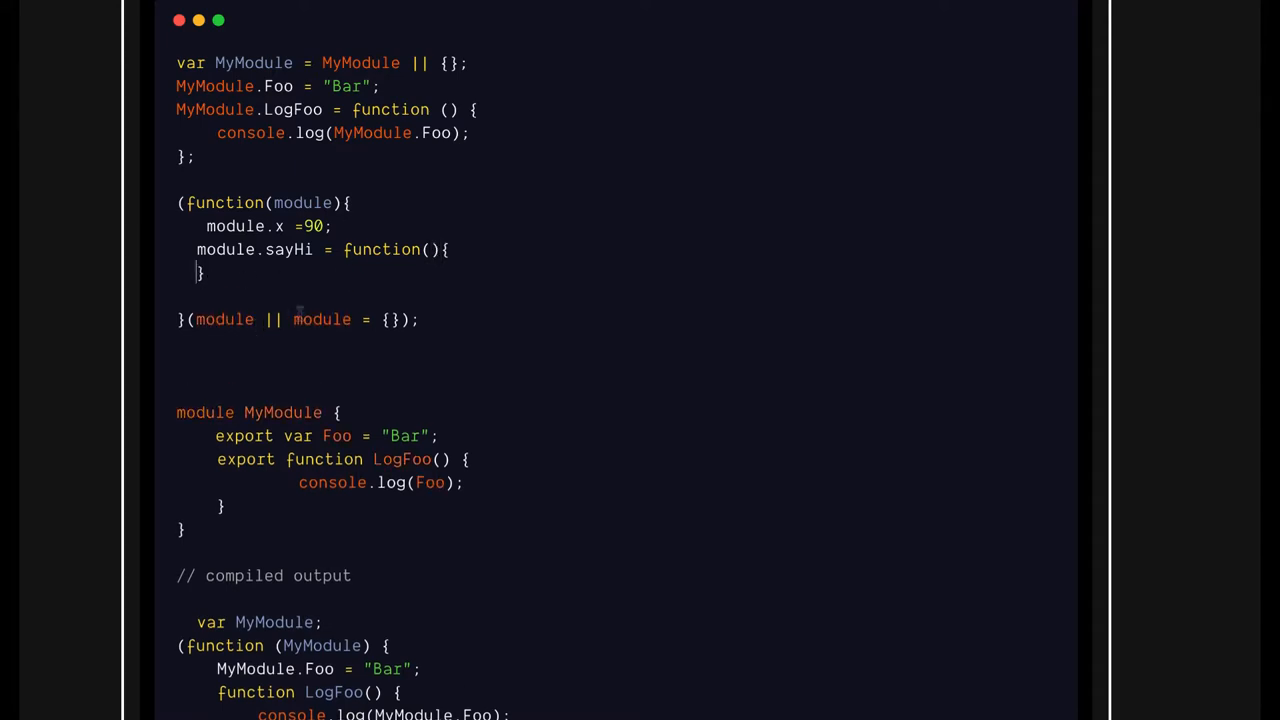
scroll(down, 3)
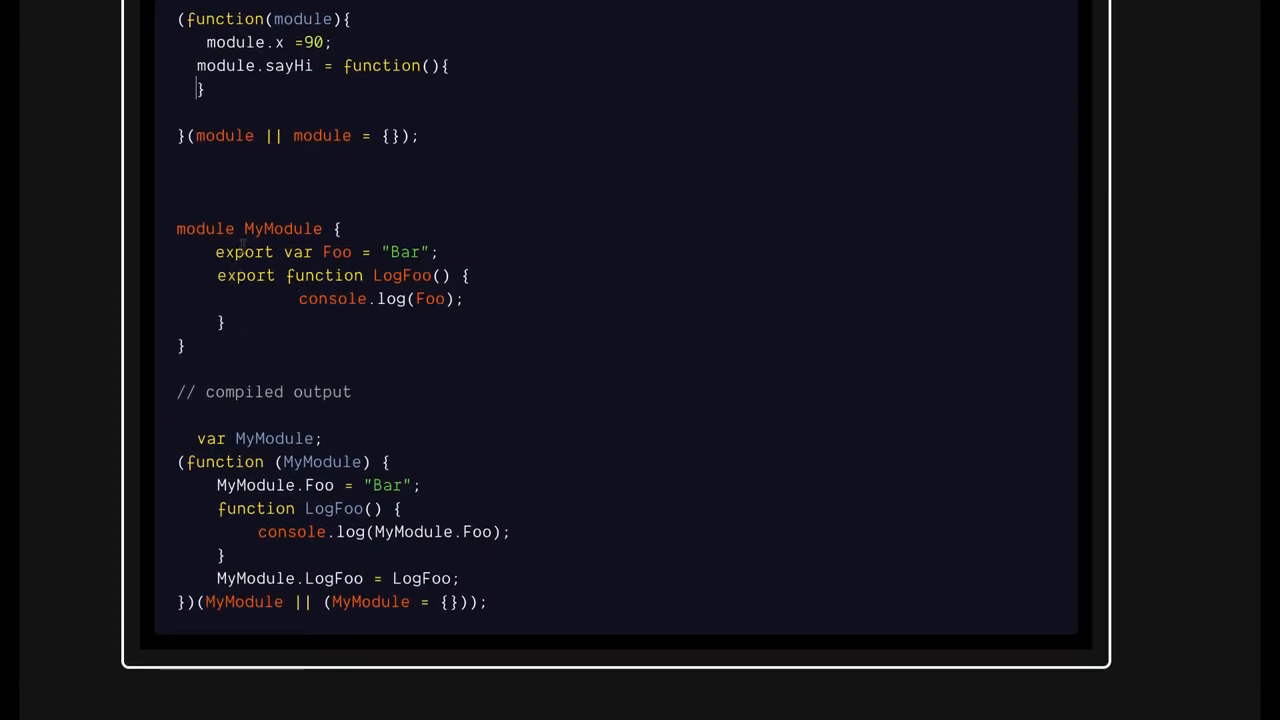
double_click(205, 228)
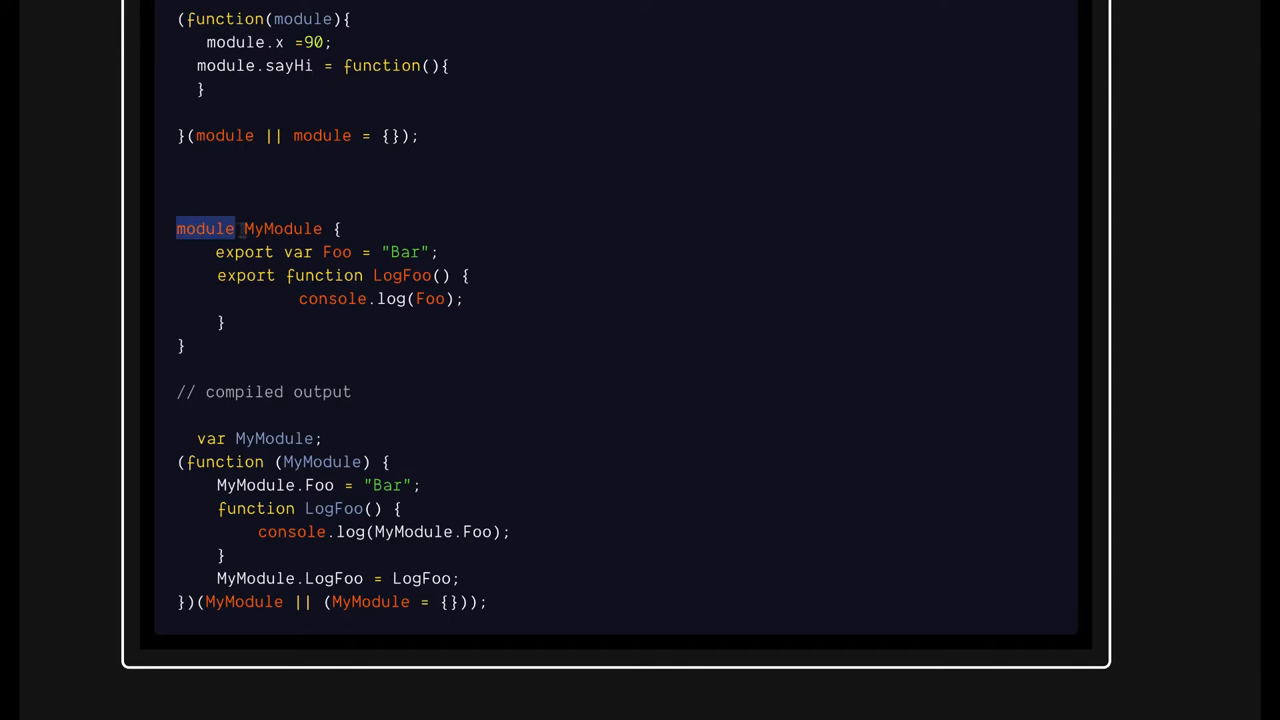
drag(216, 252, 228, 320)
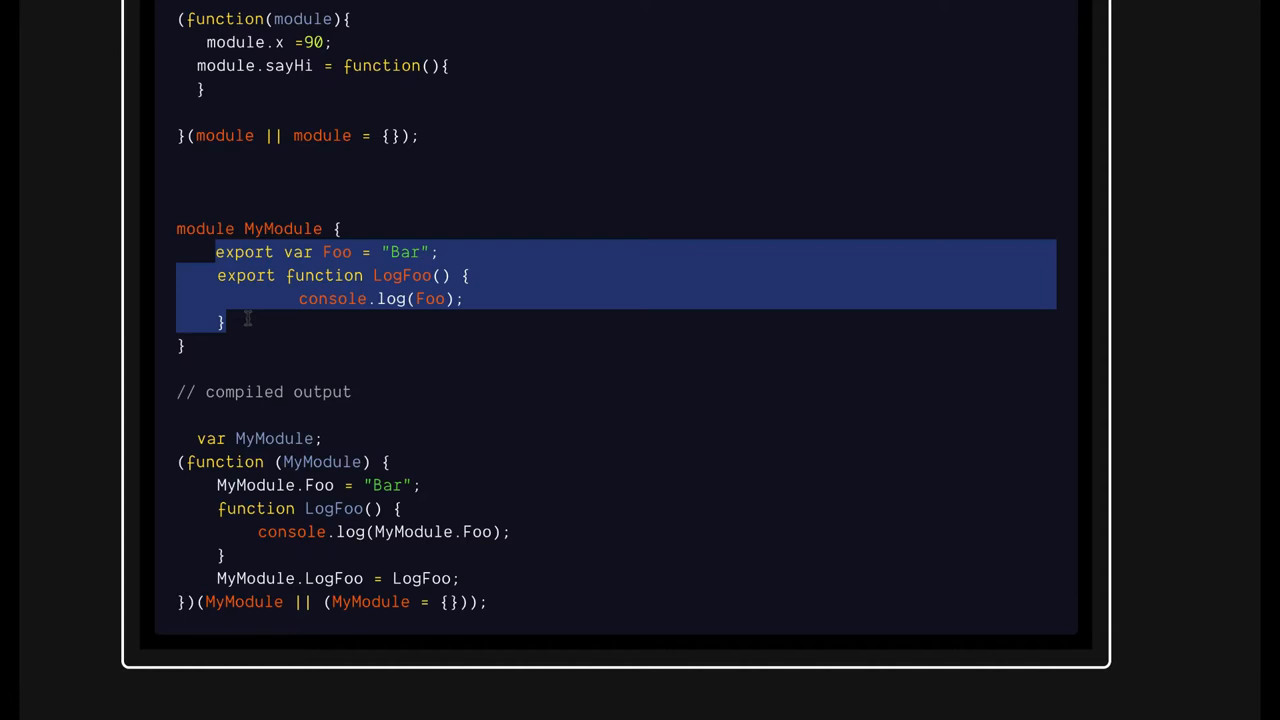
mouse_move(373, 283)
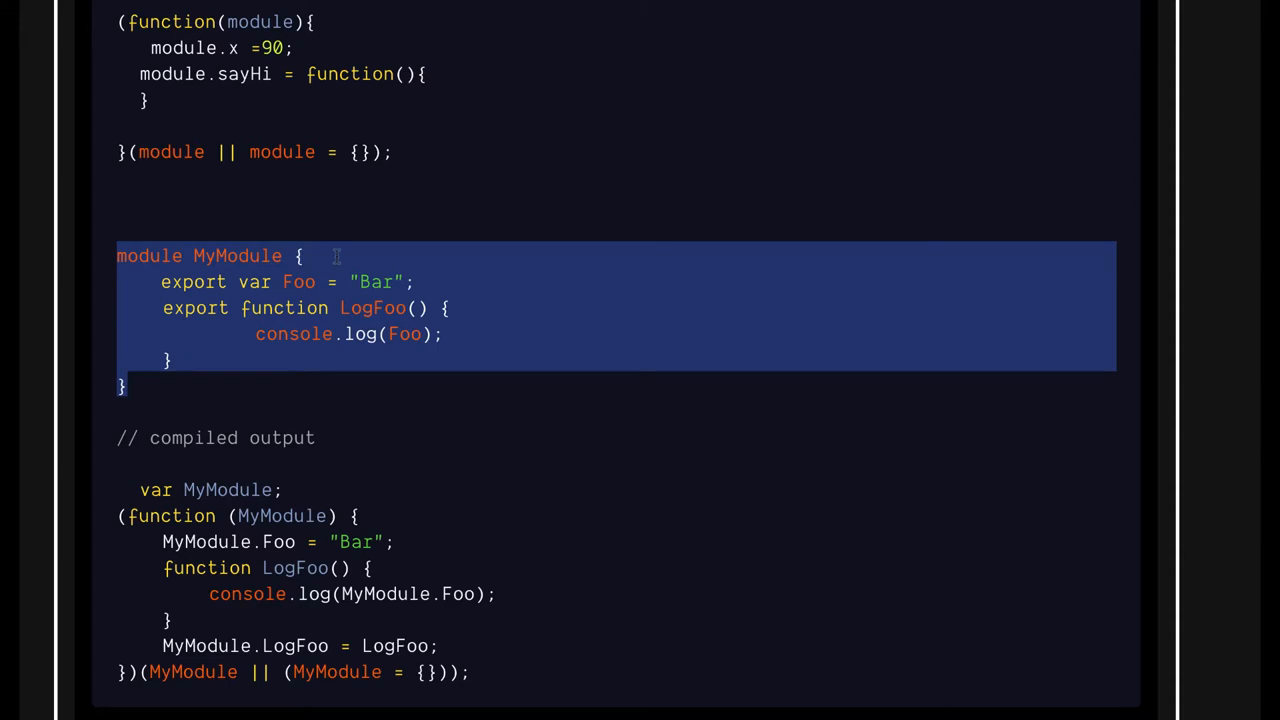
scroll(up, 3)
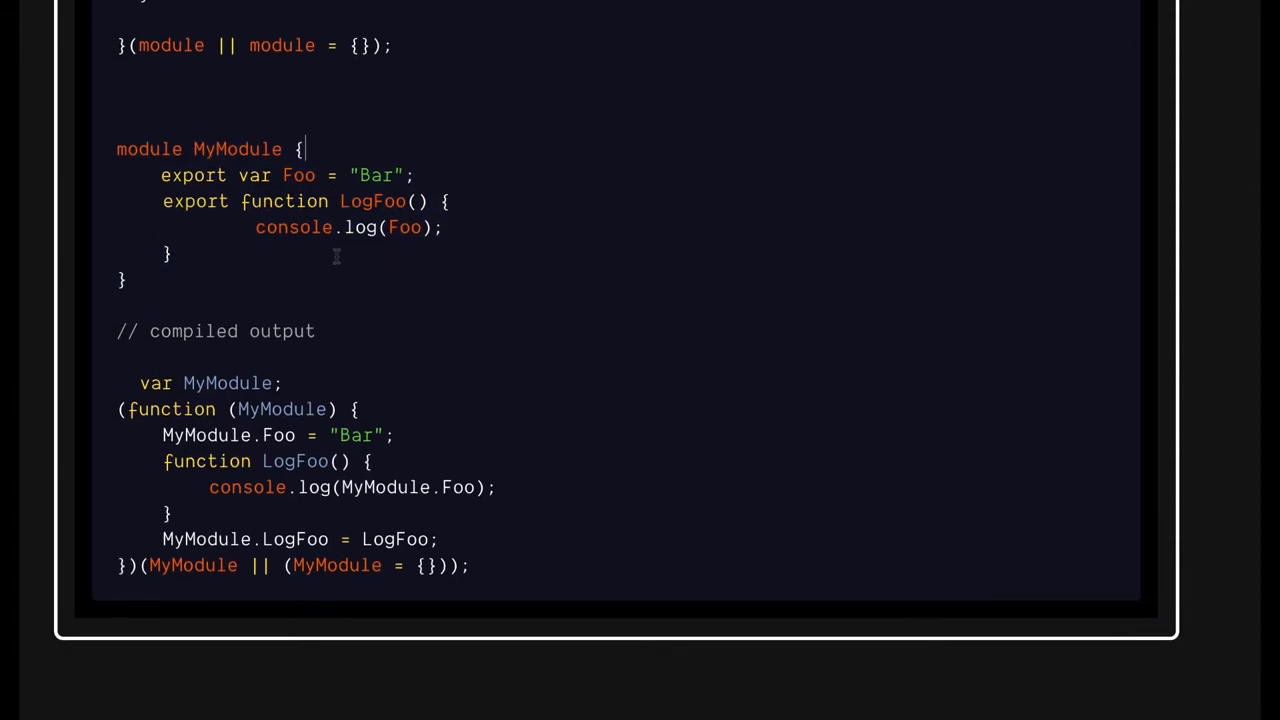
drag(300, 148, 125, 279)
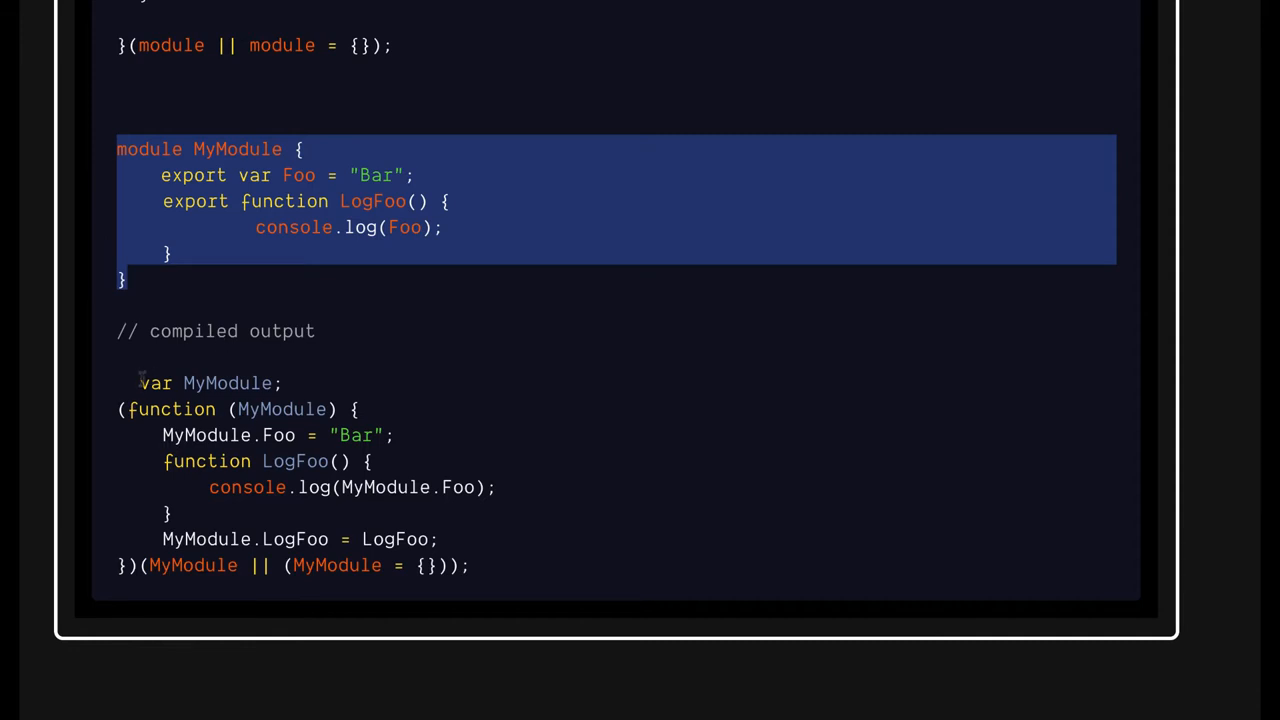
Step: Append 'of above ts code' to the compiled output comment, then highlight LogFoo in the output
text(of abo)
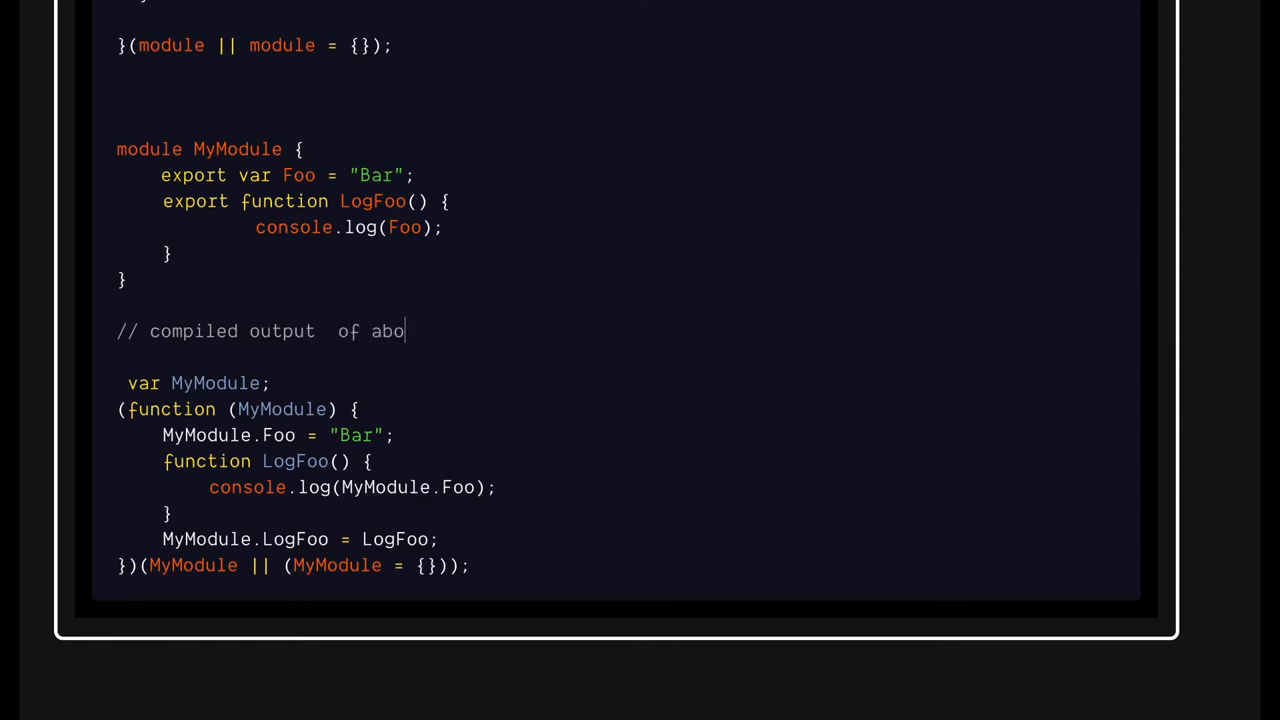
text(ve ts code)
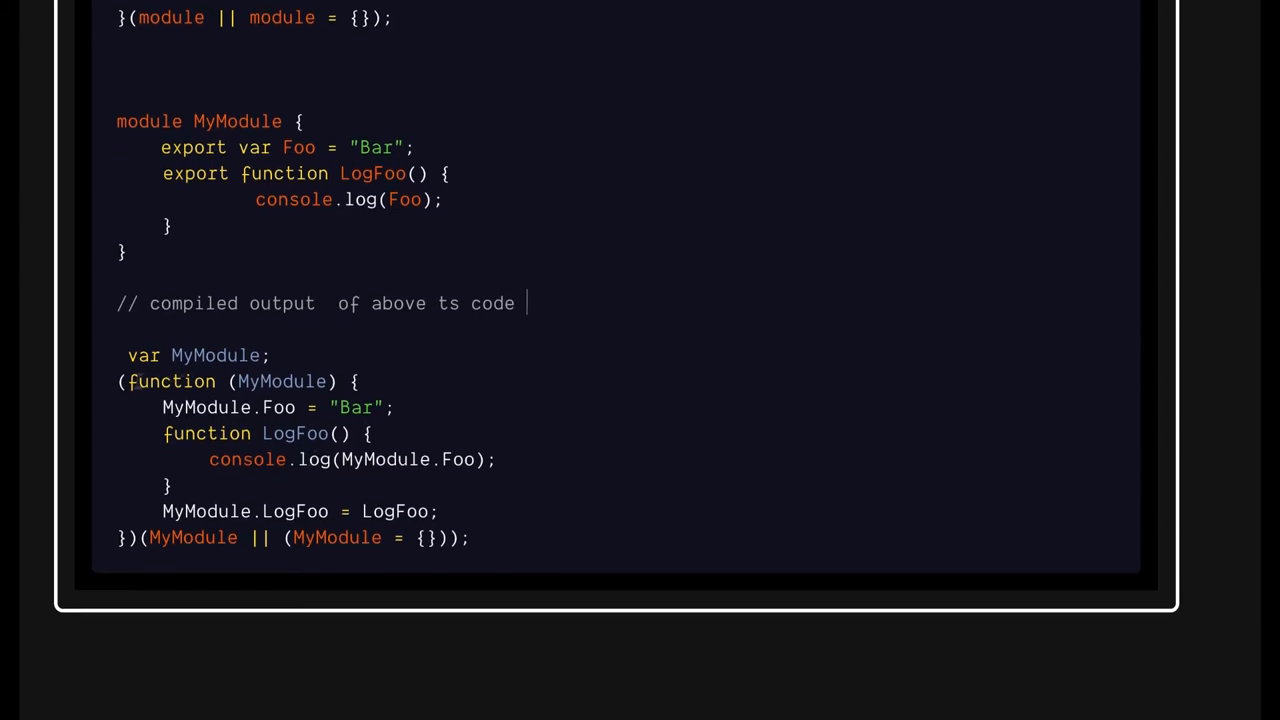
double_click(281, 381)
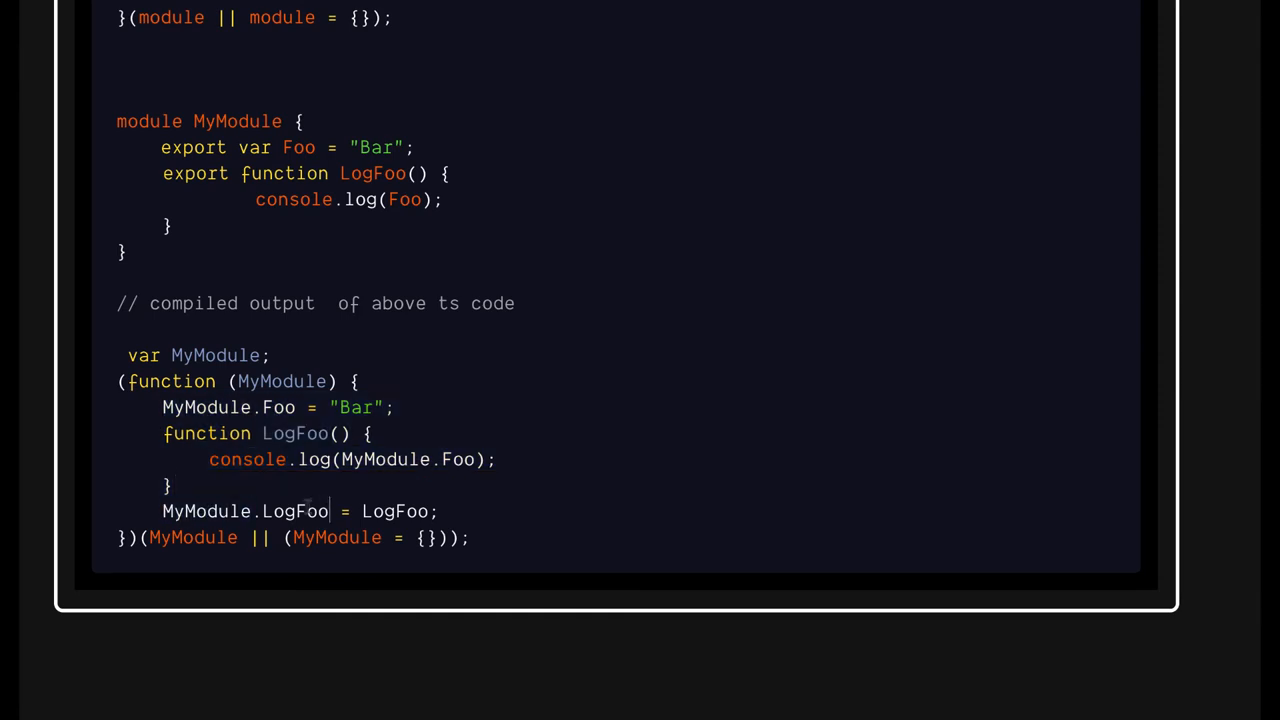
double_click(206, 511)
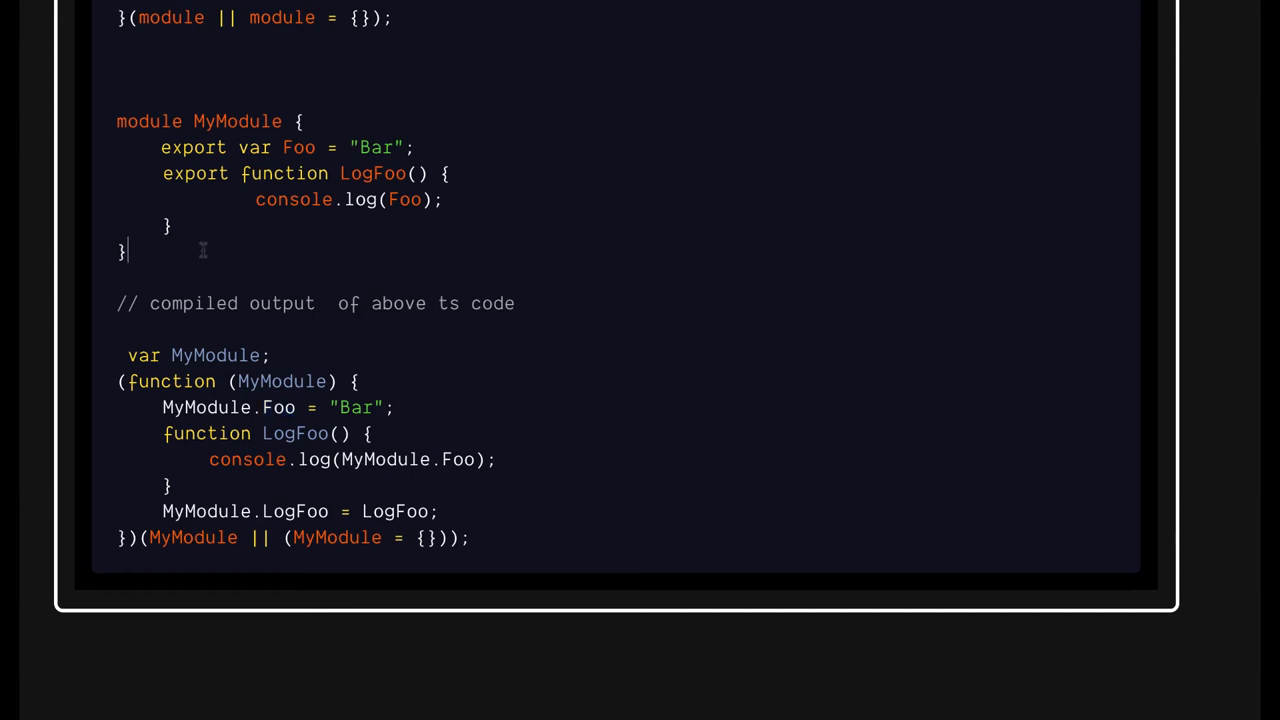
Step: Write import {foo, LogFoo } from 'mymodule' below the MyModule block
text(im)
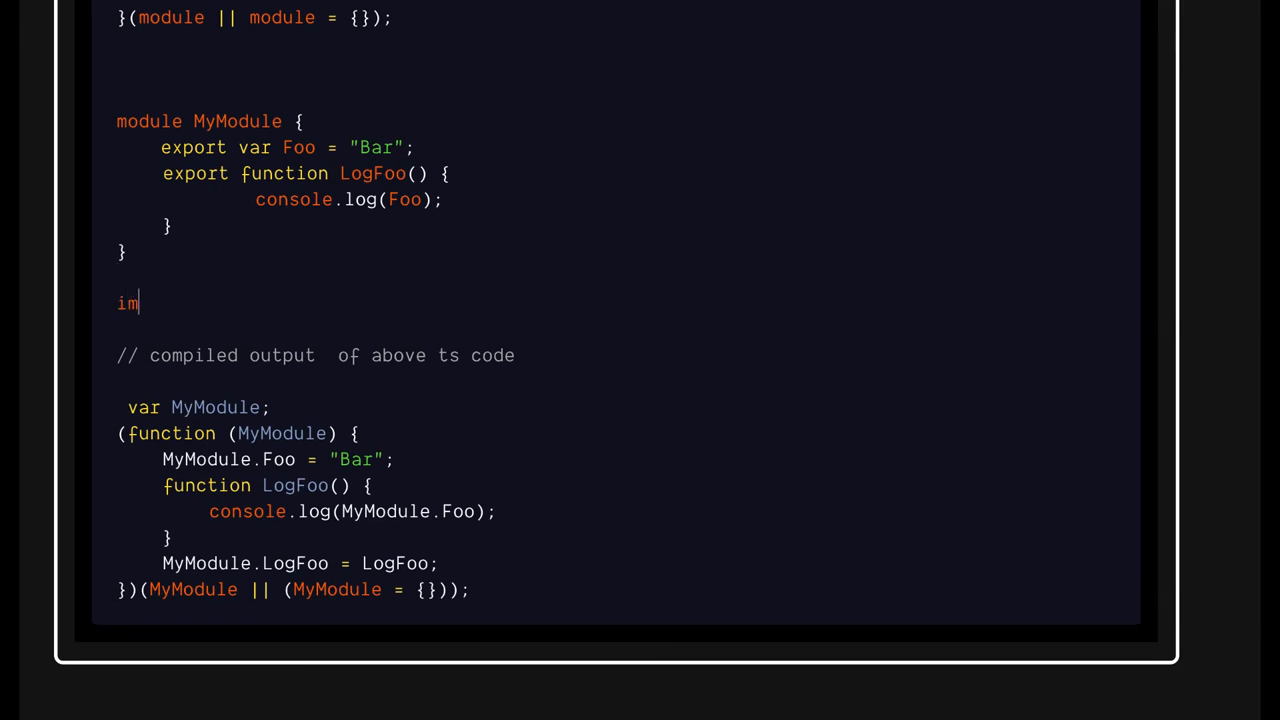
text(port)
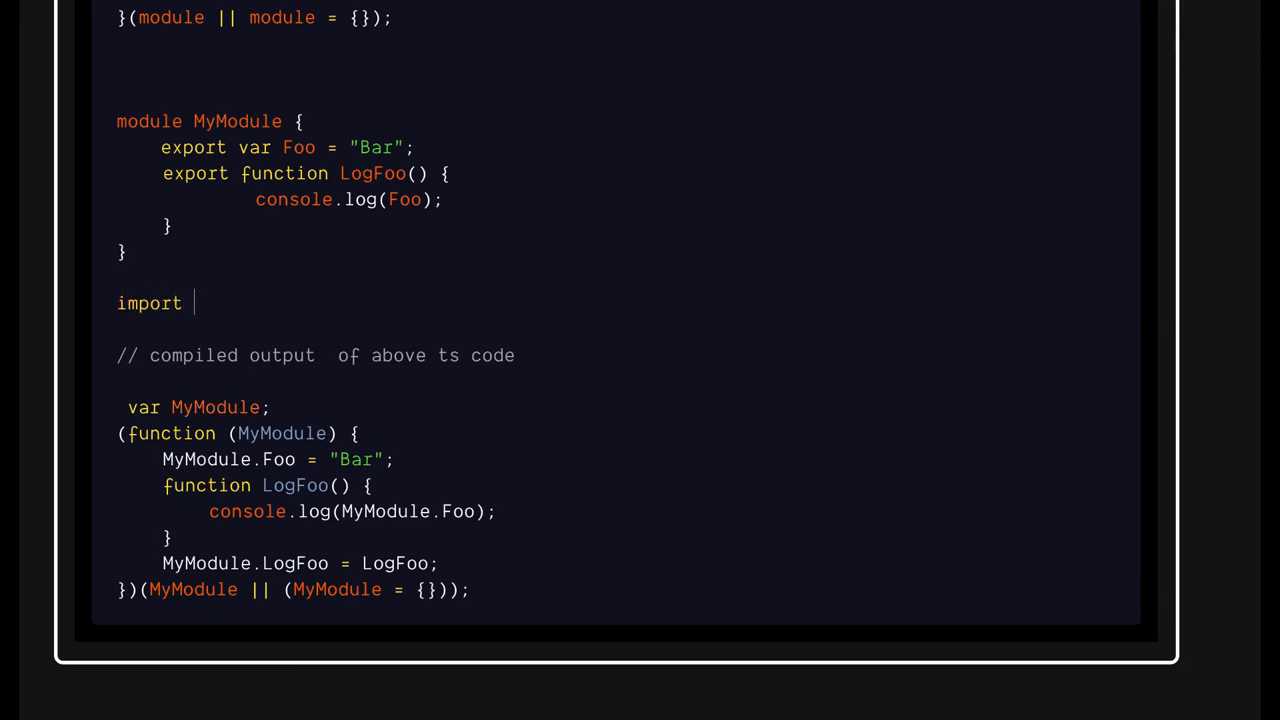
text({foo,)
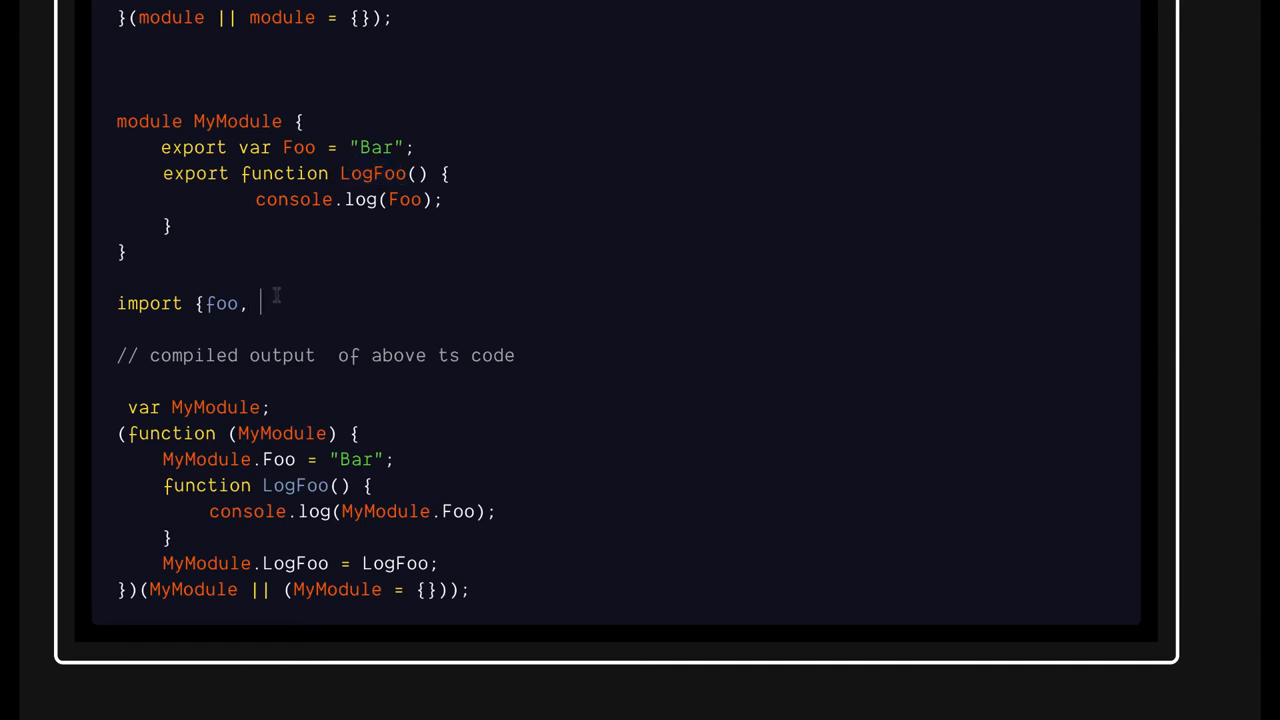
text(LogFoo } fro)
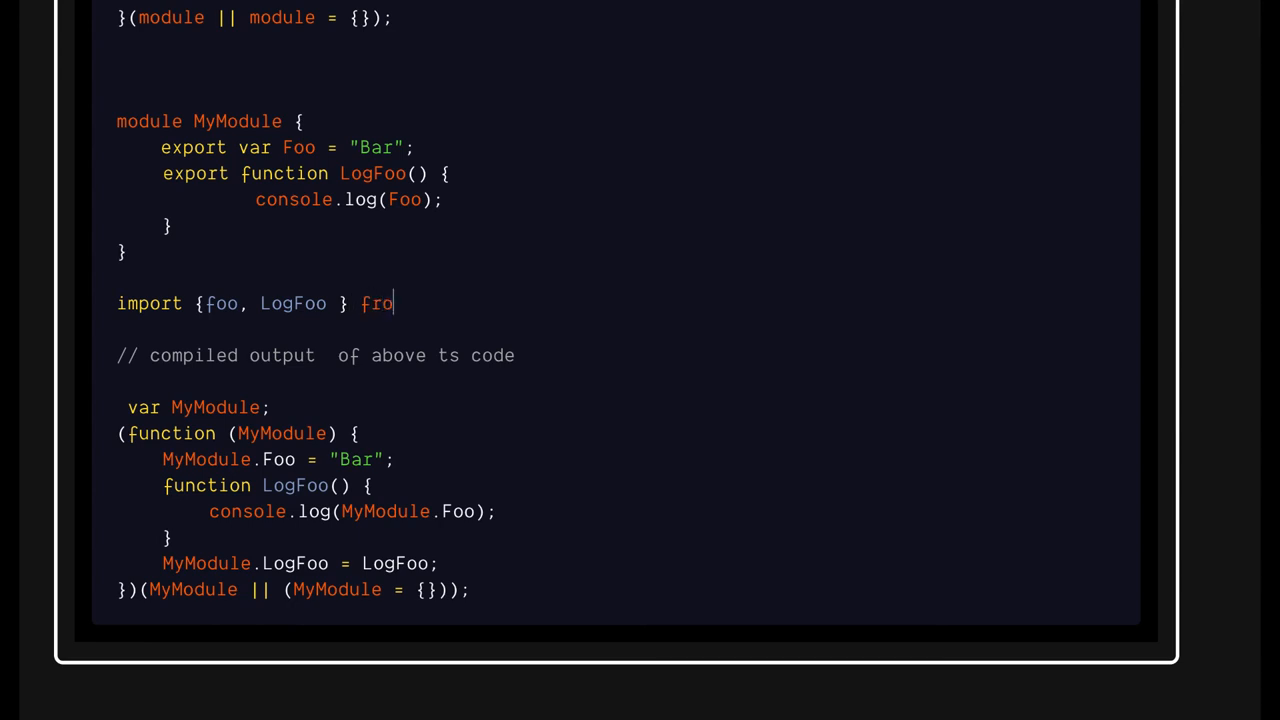
text(m '')
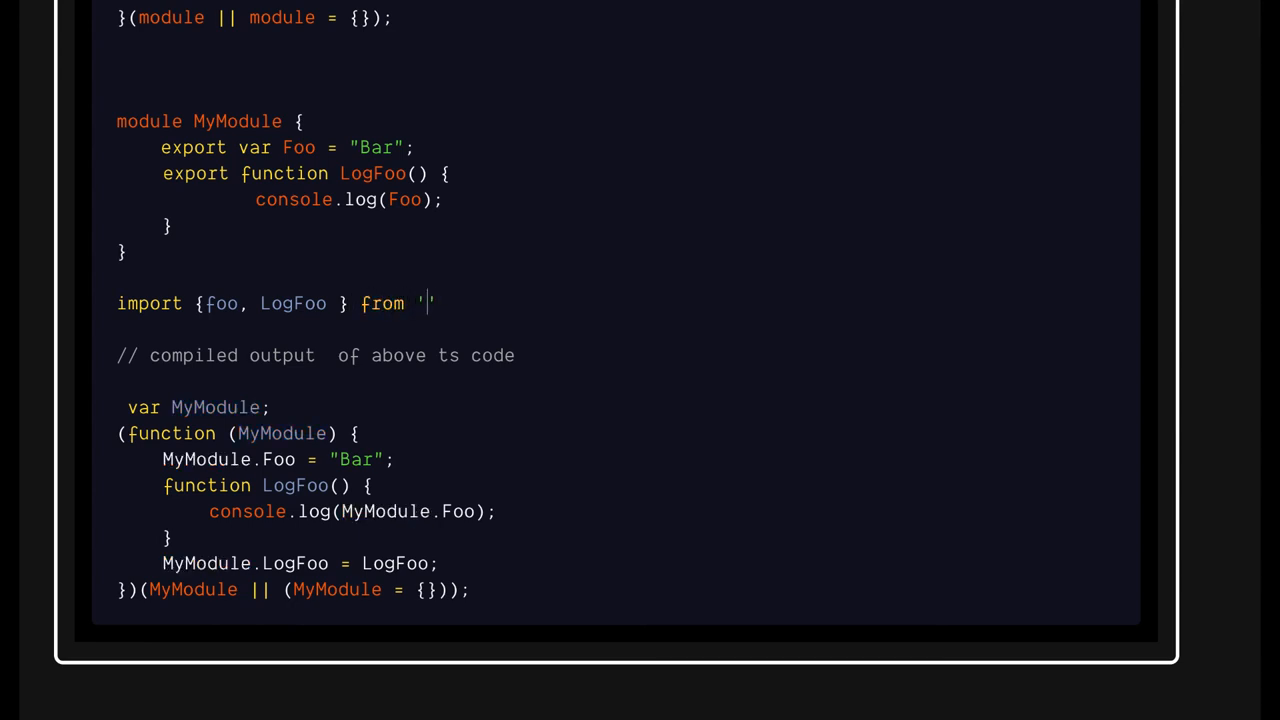
text(mymodule)
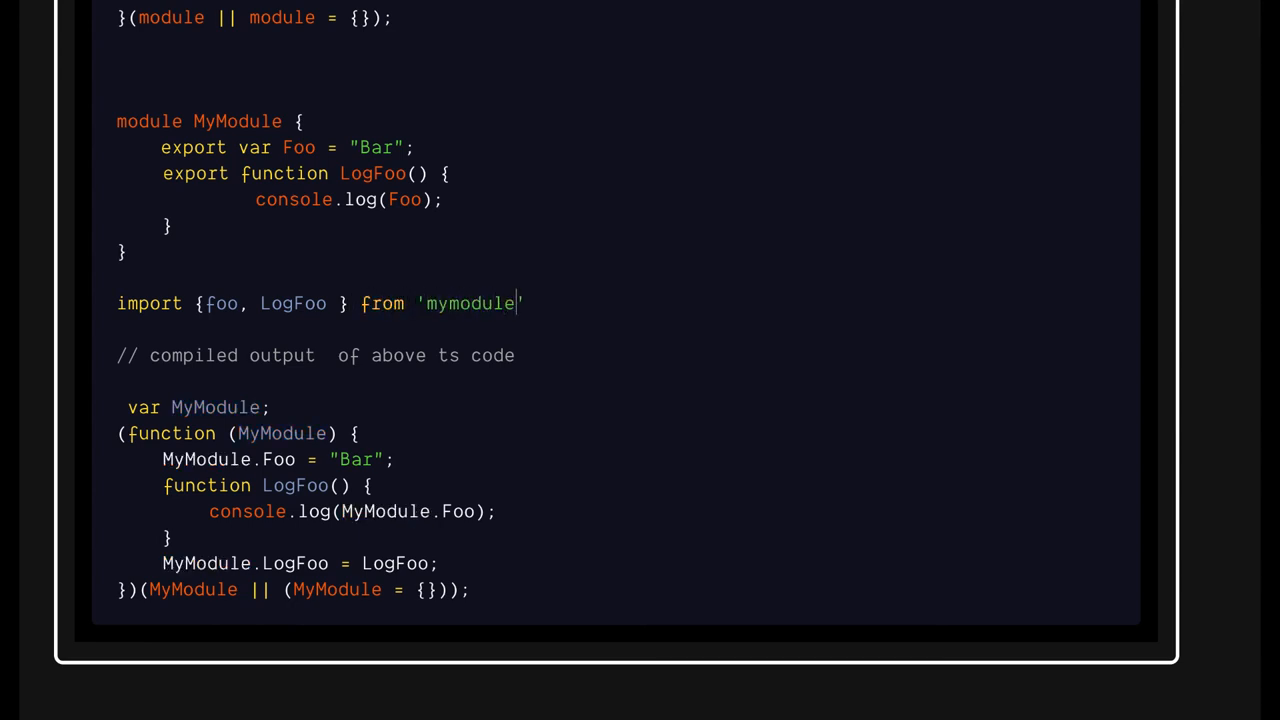
click(425, 303)
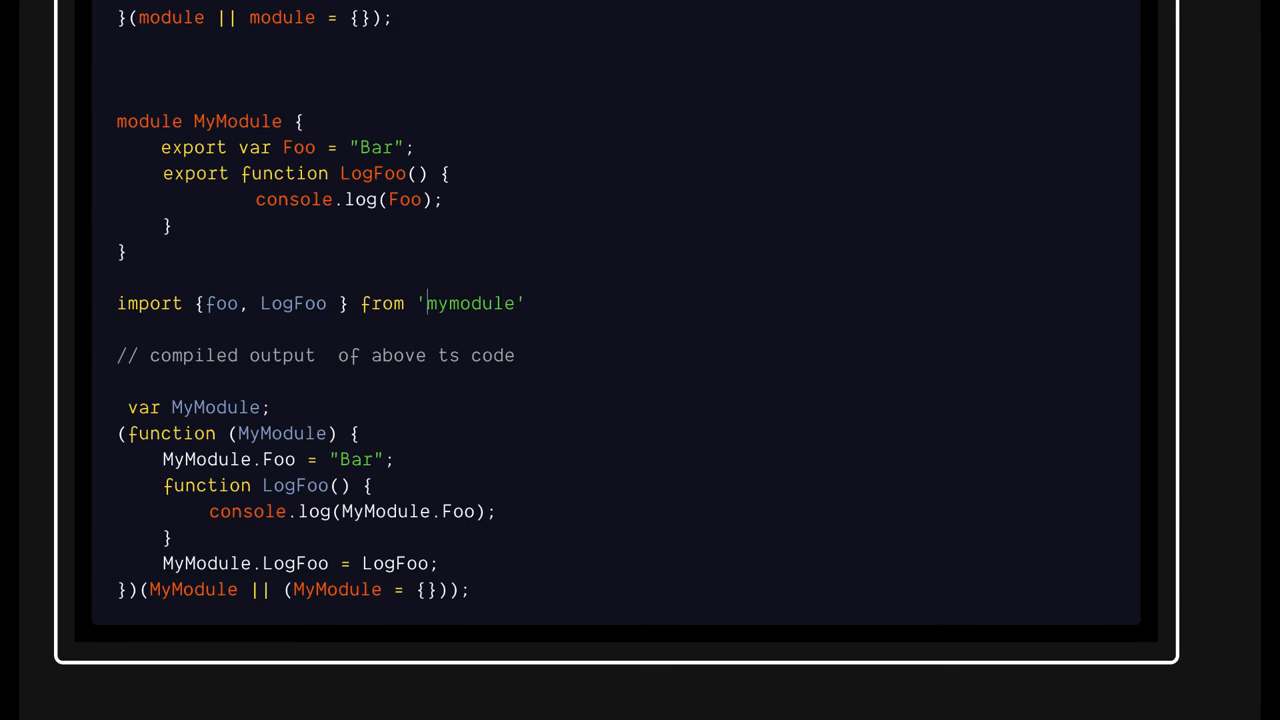